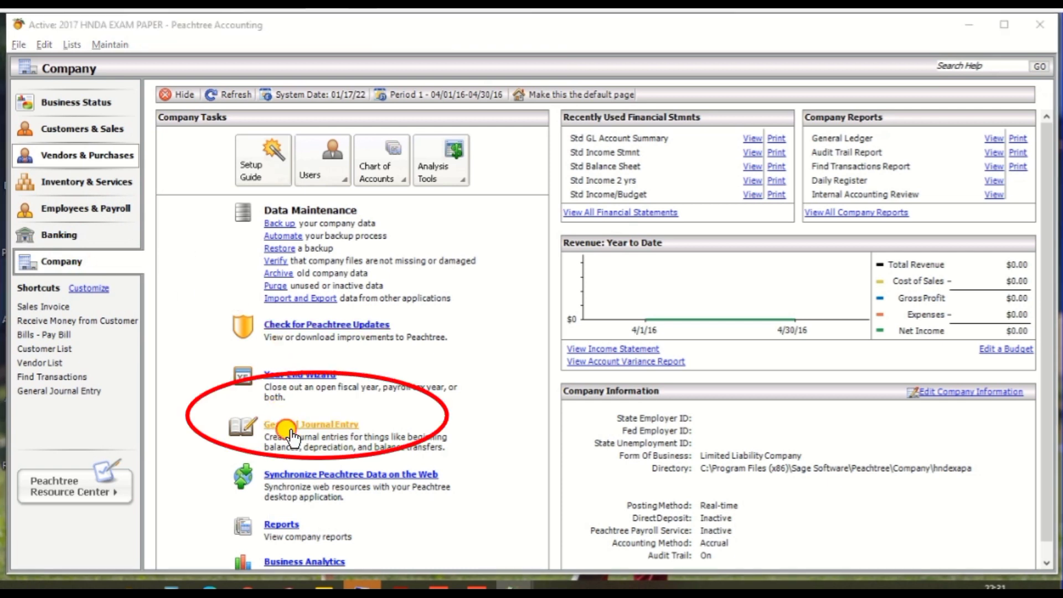
Step: Begin a general journal entry dated 31 Mar 2017 with reference GL001
click(310, 424)
text(310)
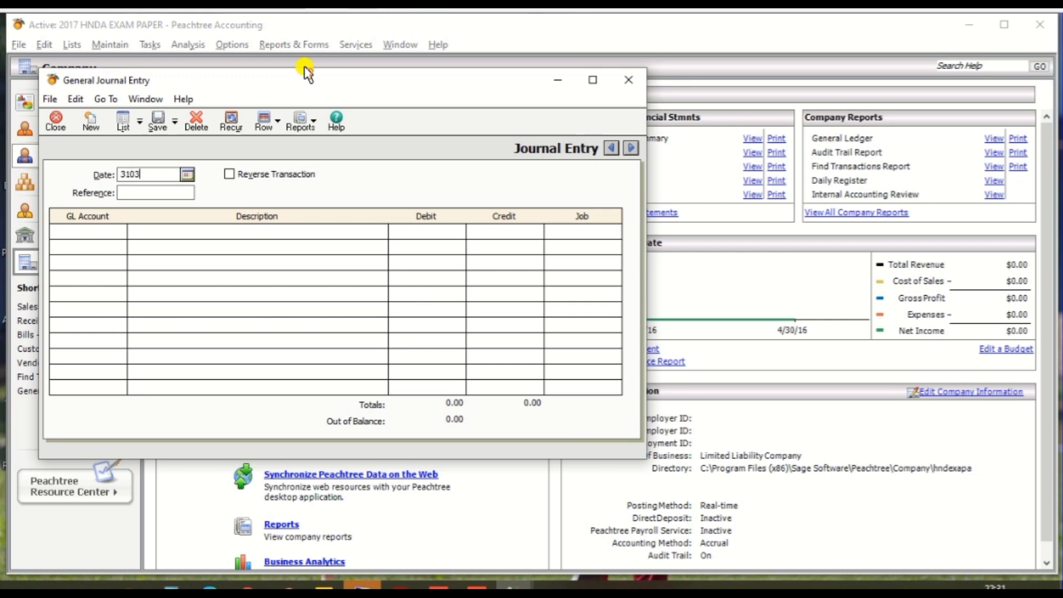
text(31 Mar 2017)
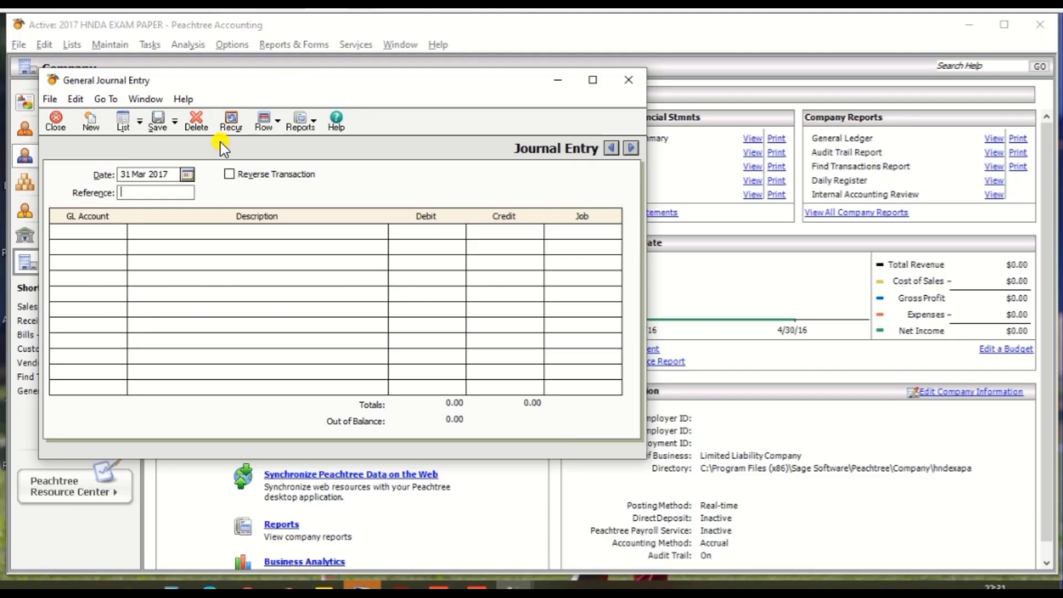
text(GL001)
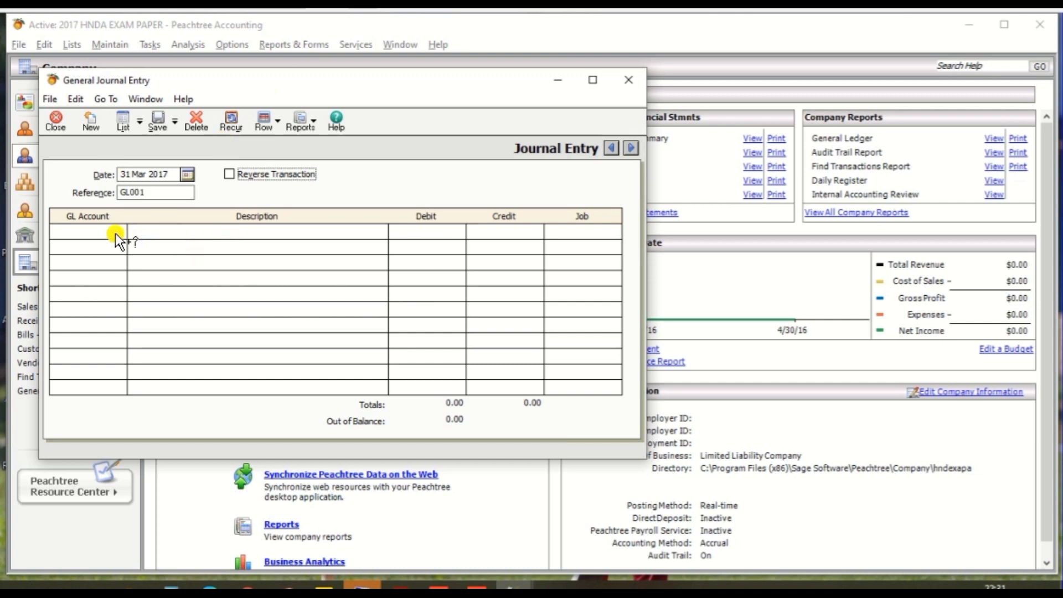
Step: Debit Salary account 14000 by 18,000.00 with description 'Accrued Expenses for salary'
click(86, 231)
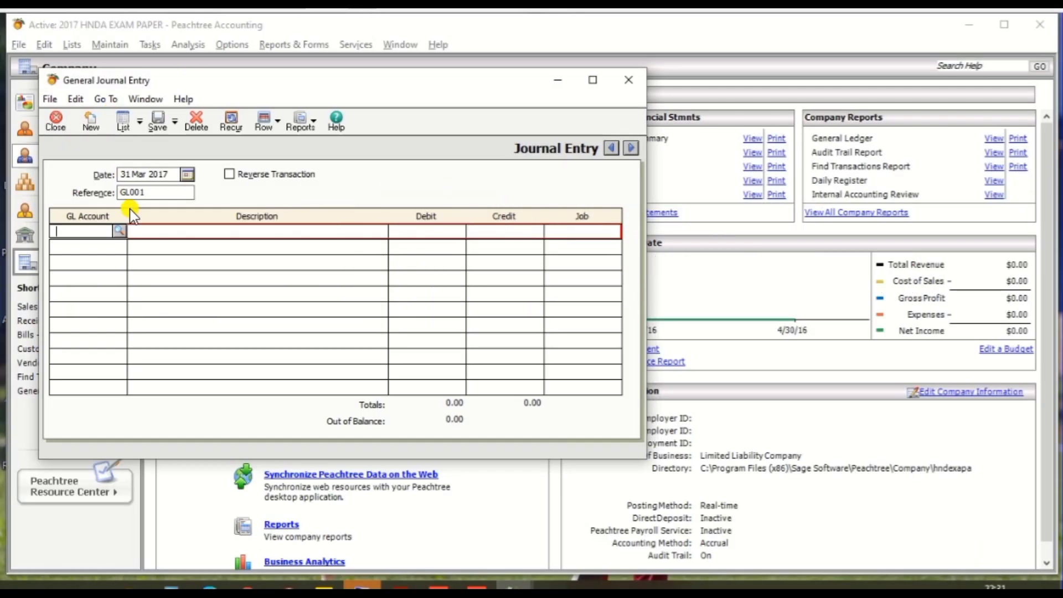
click(120, 230)
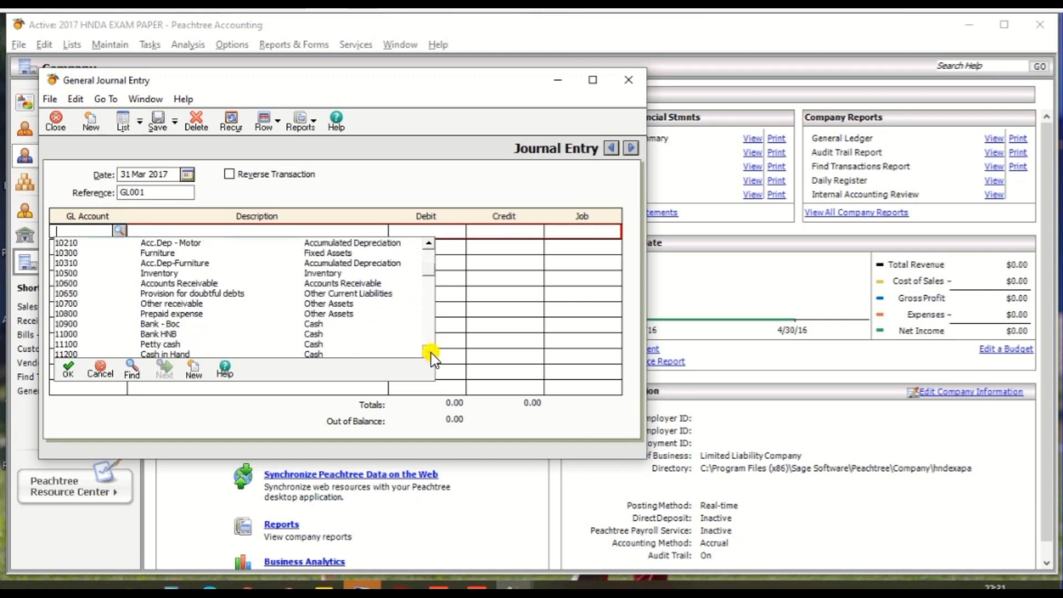
scroll(down, 3)
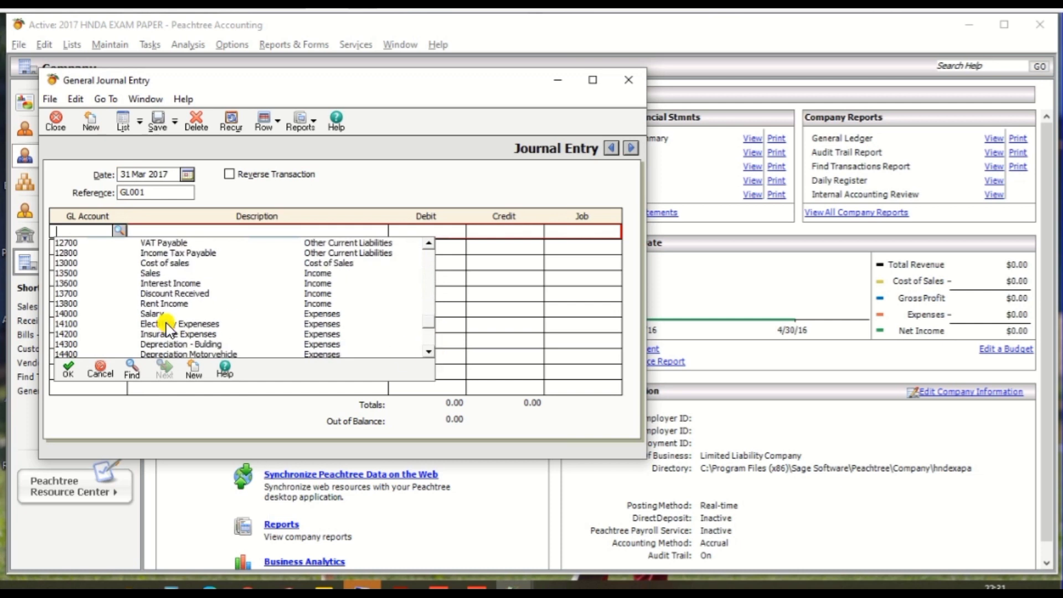
click(153, 313)
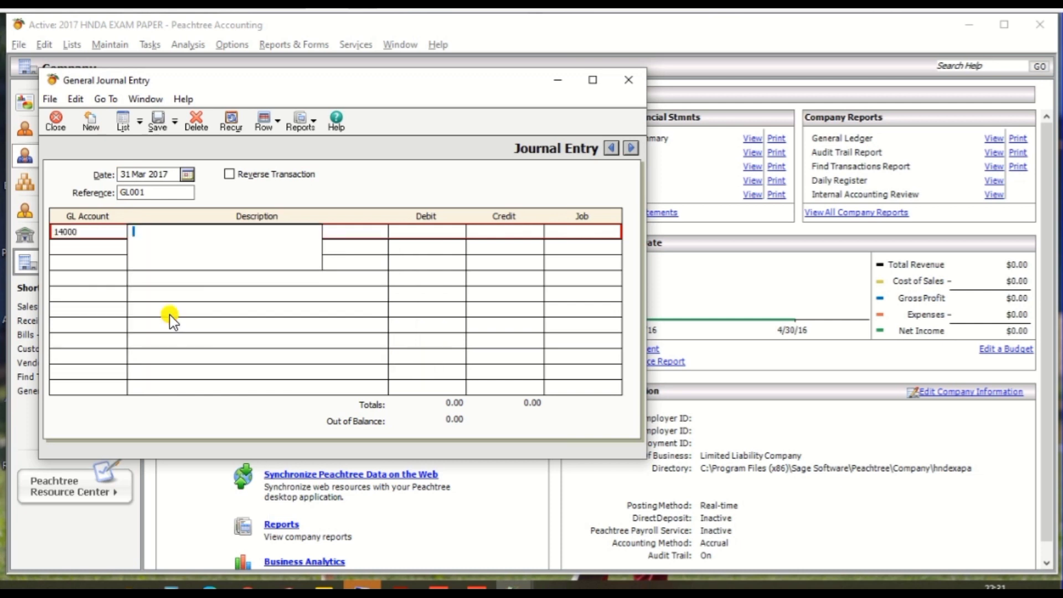
text(Accrued Expenses for salr\a)
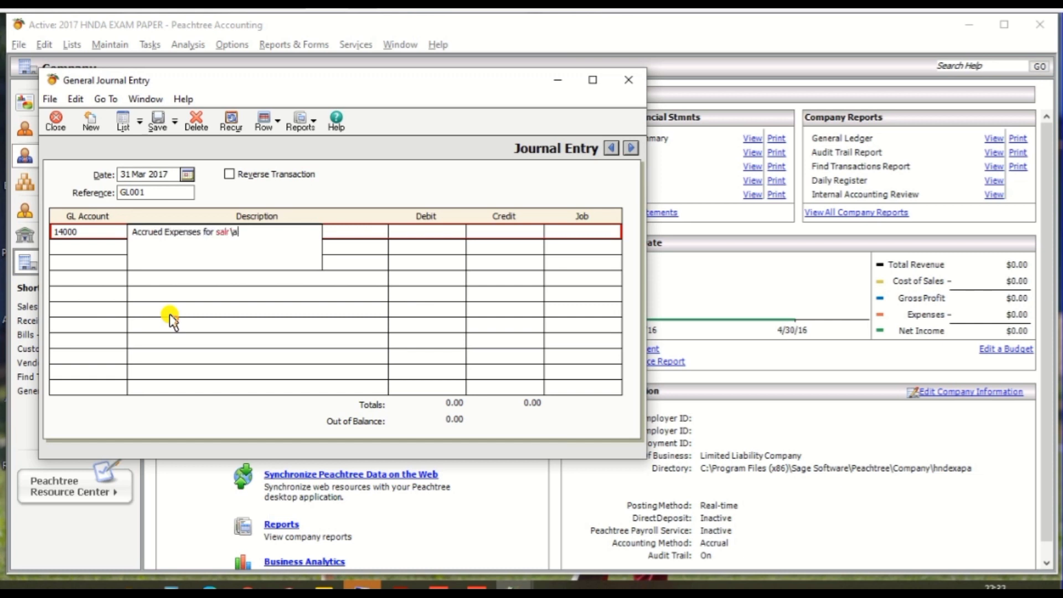
text(salary)
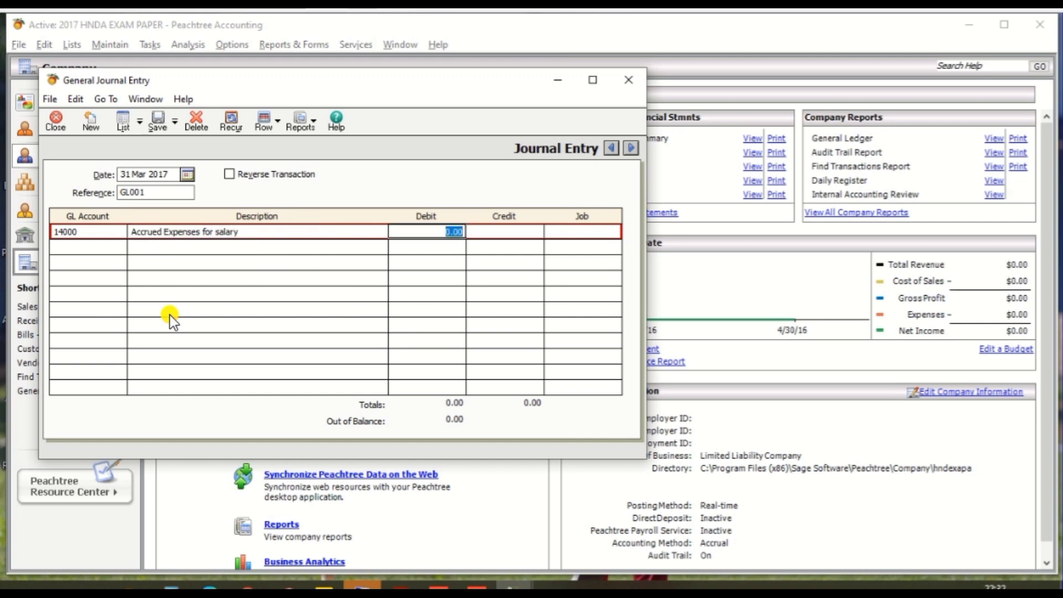
text(18)
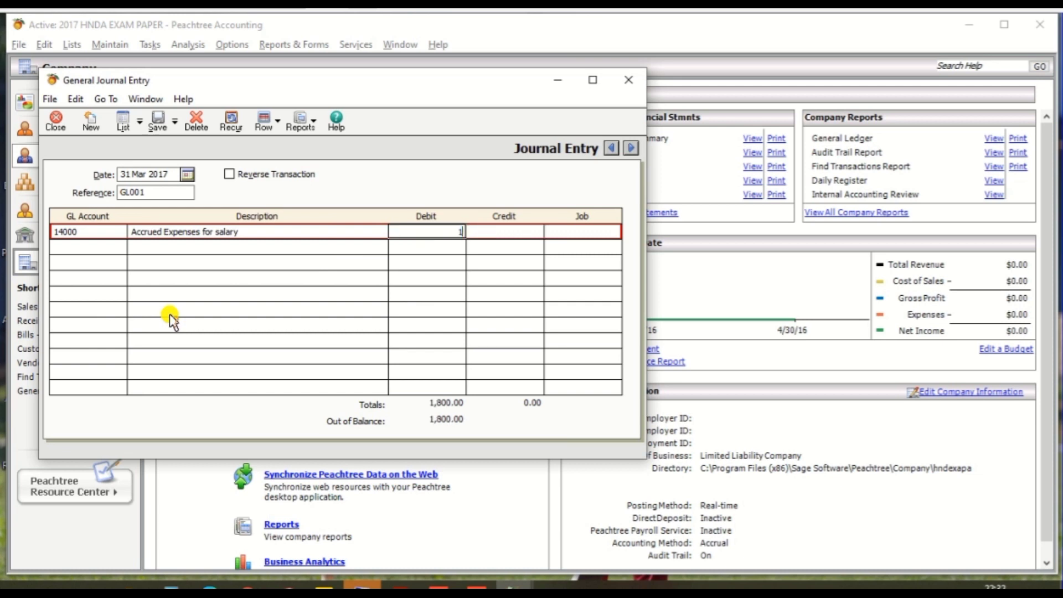
text(180000.00)
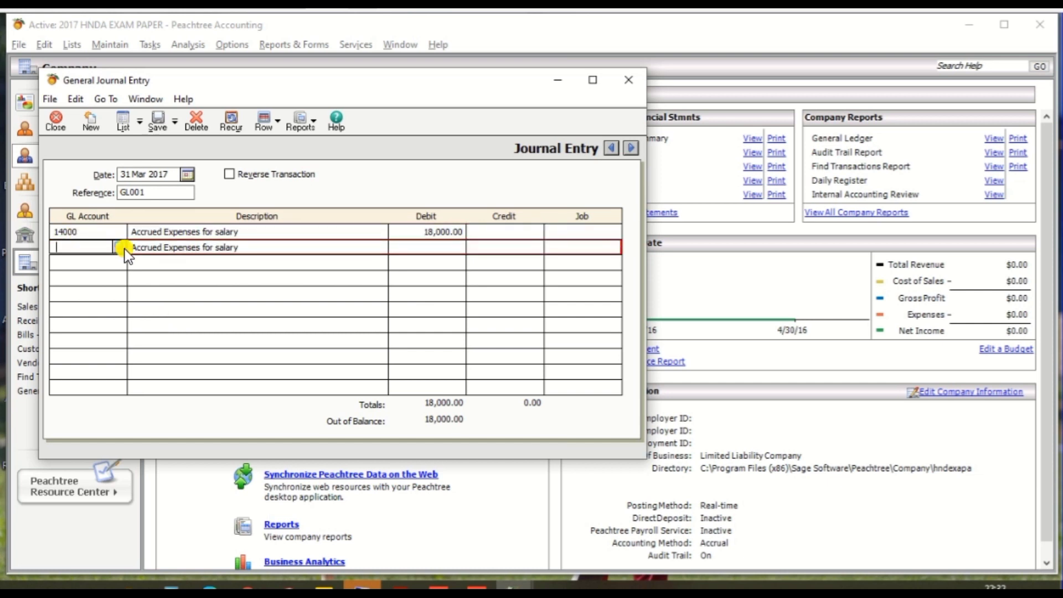
Step: Bring up the account lookup list for the second journal line
click(122, 247)
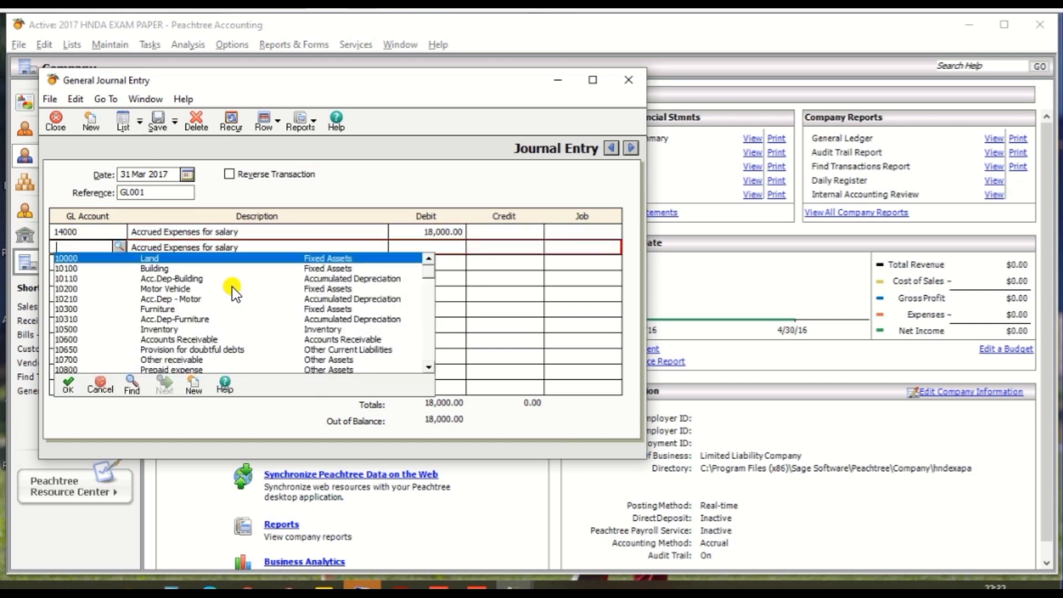
mouse_move(243, 332)
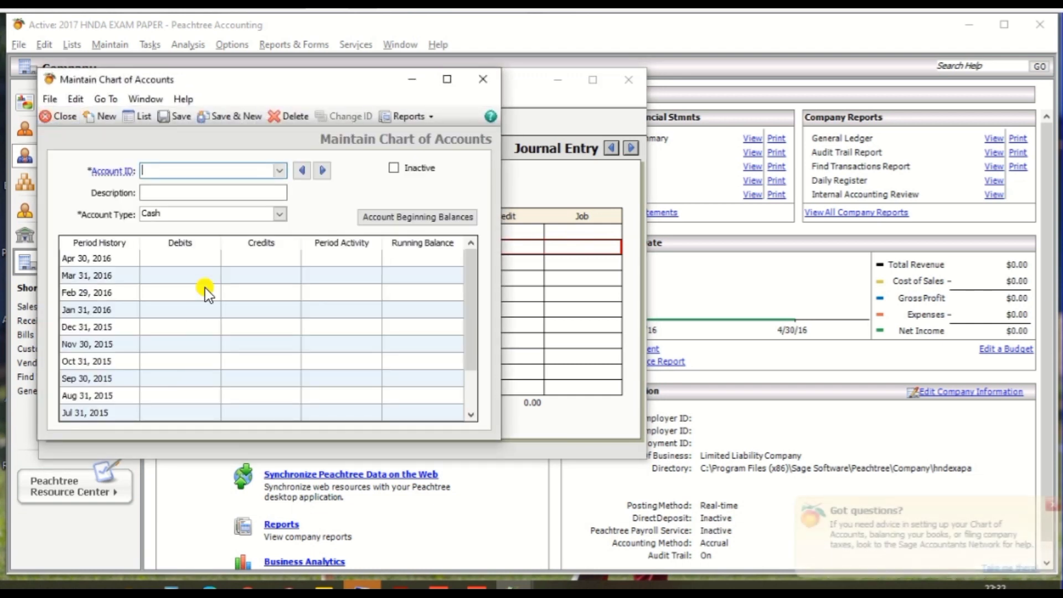
Step: Create account 12601 named 'Accrued Expenses' in Maintain Chart of Accounts and save it
text(12600)
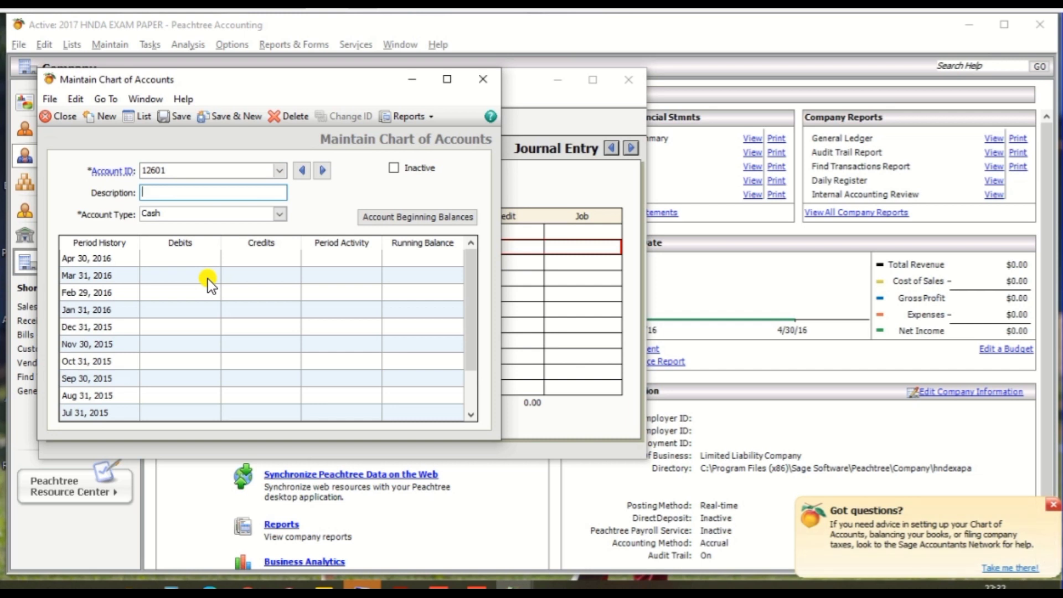
text(Accr)
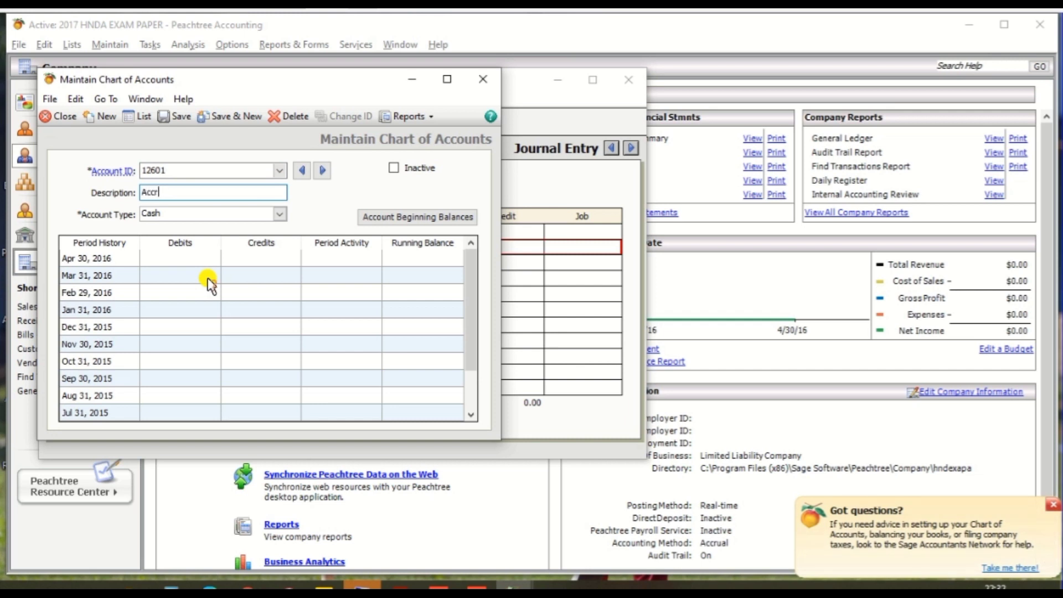
text(ued)
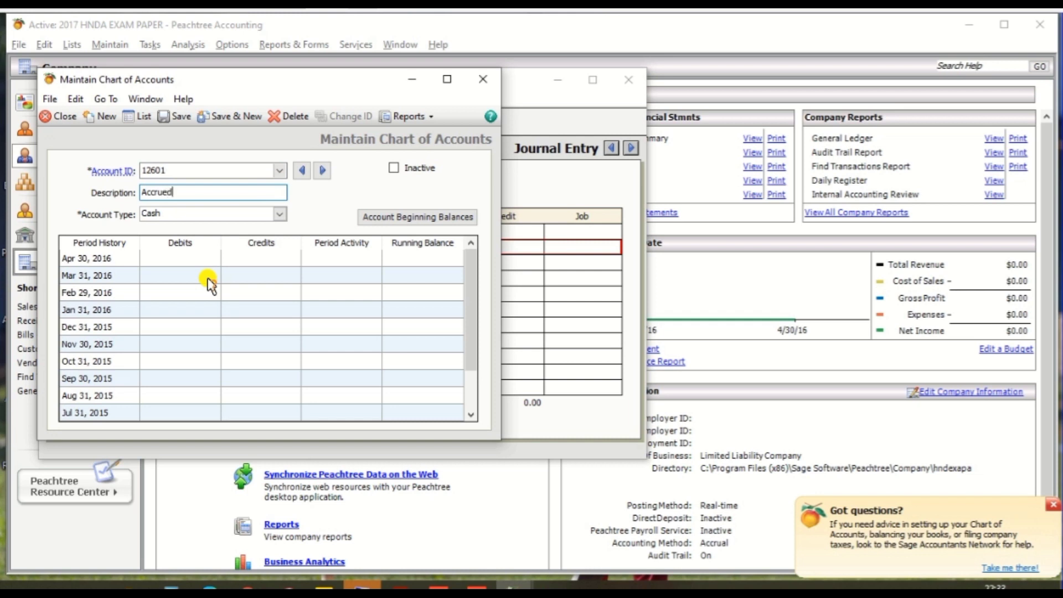
text(Expenses)
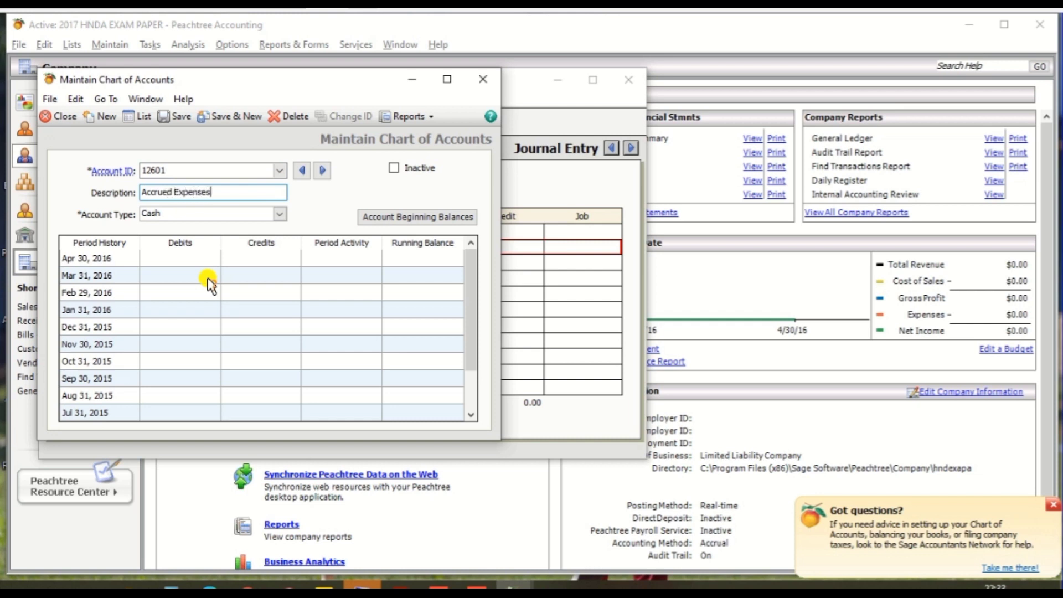
click(211, 212)
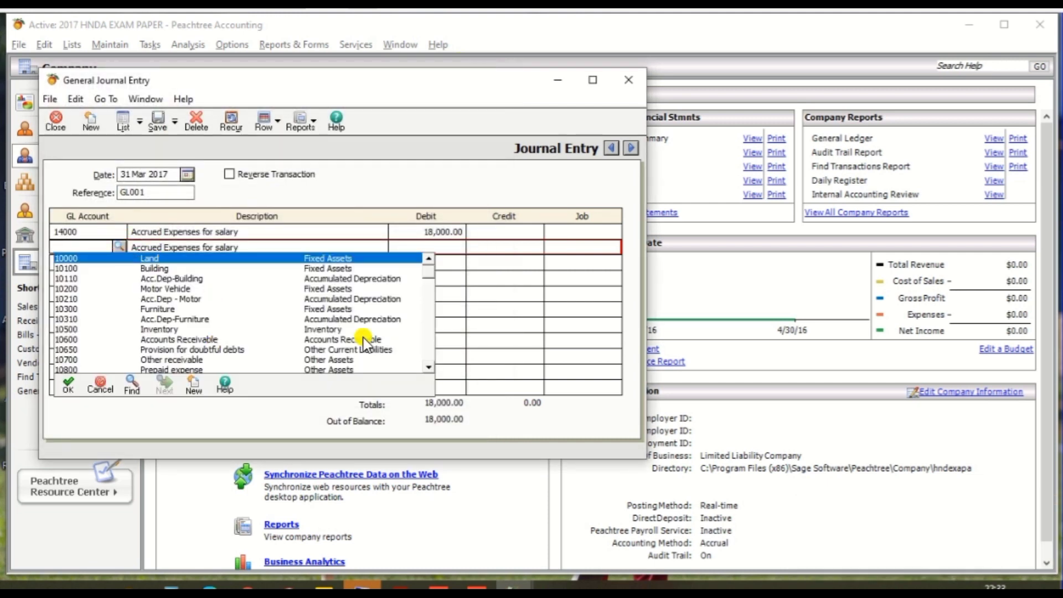
mouse_move(435, 374)
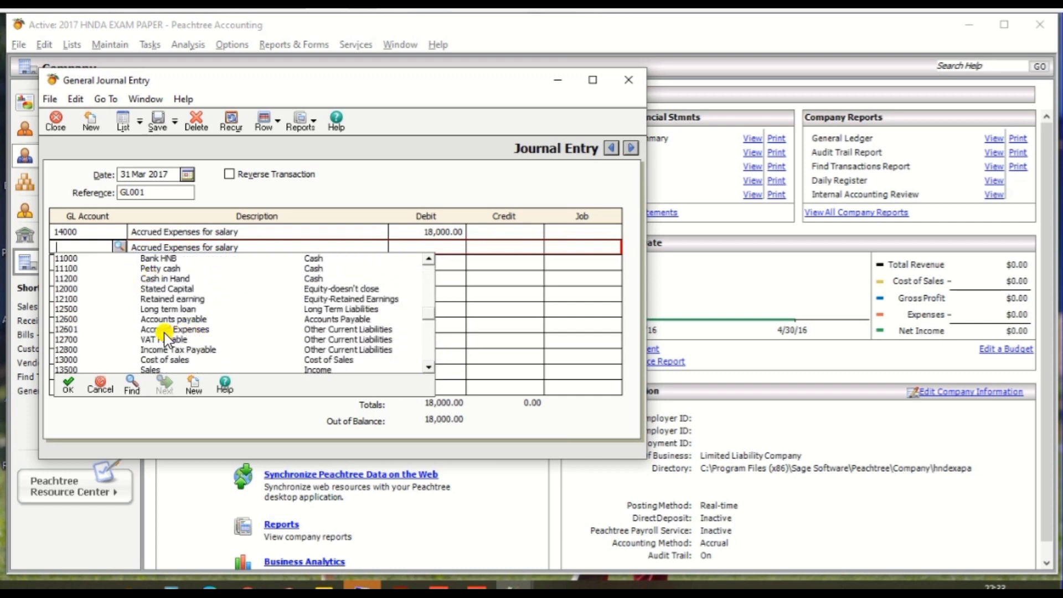
Step: Credit account 12601 with 18,000.00 to balance GL001 and save the entry
click(176, 329)
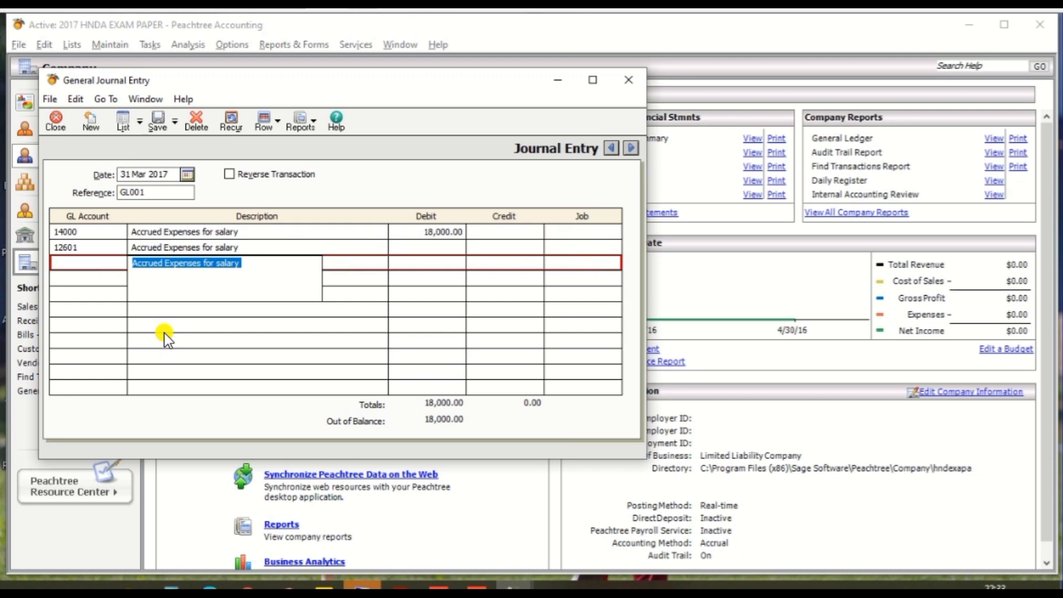
click(503, 263)
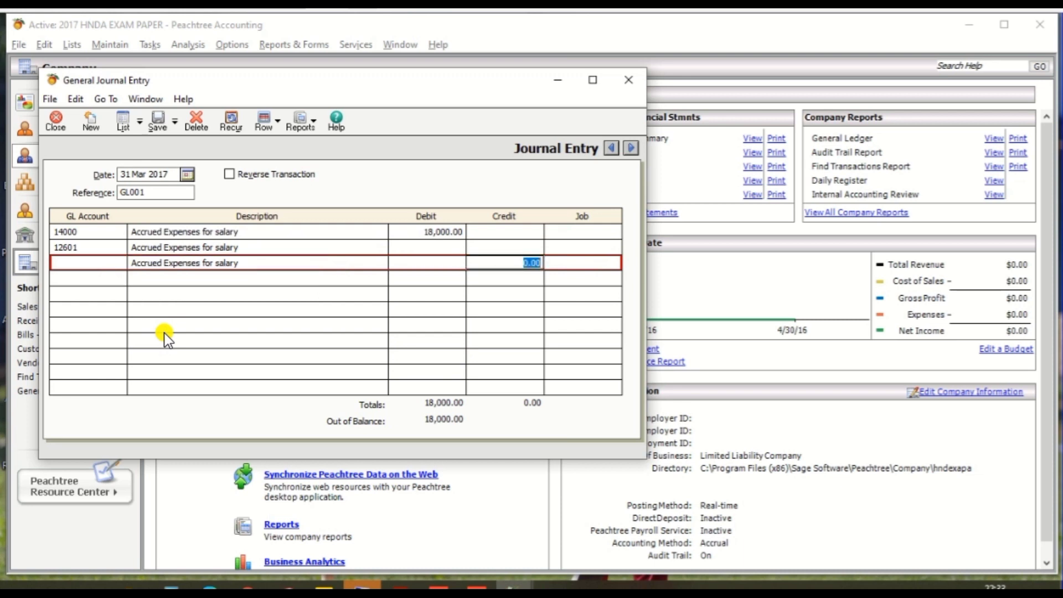
text(180)
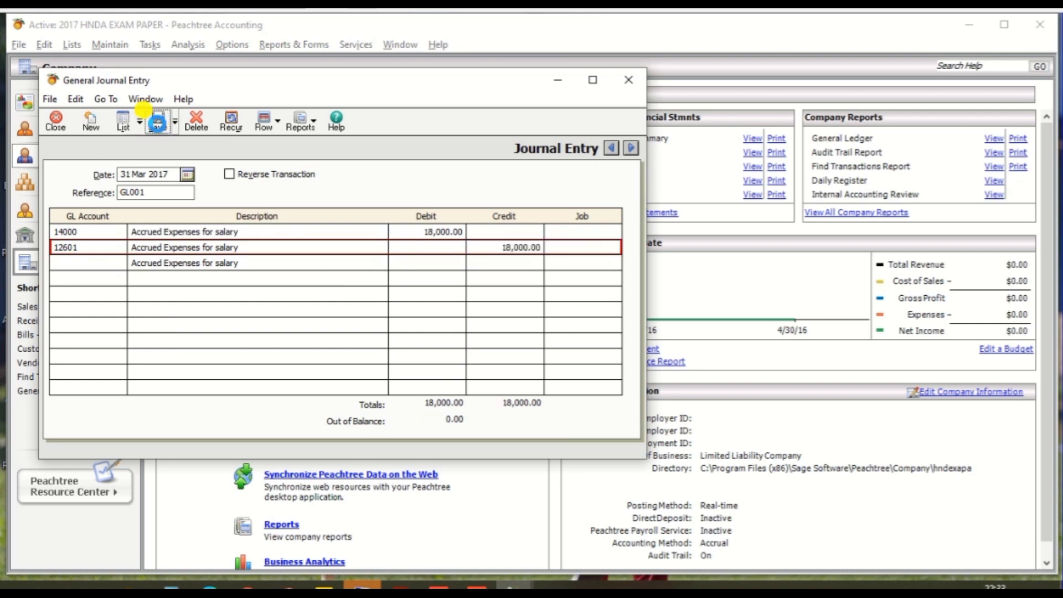
click(89, 121)
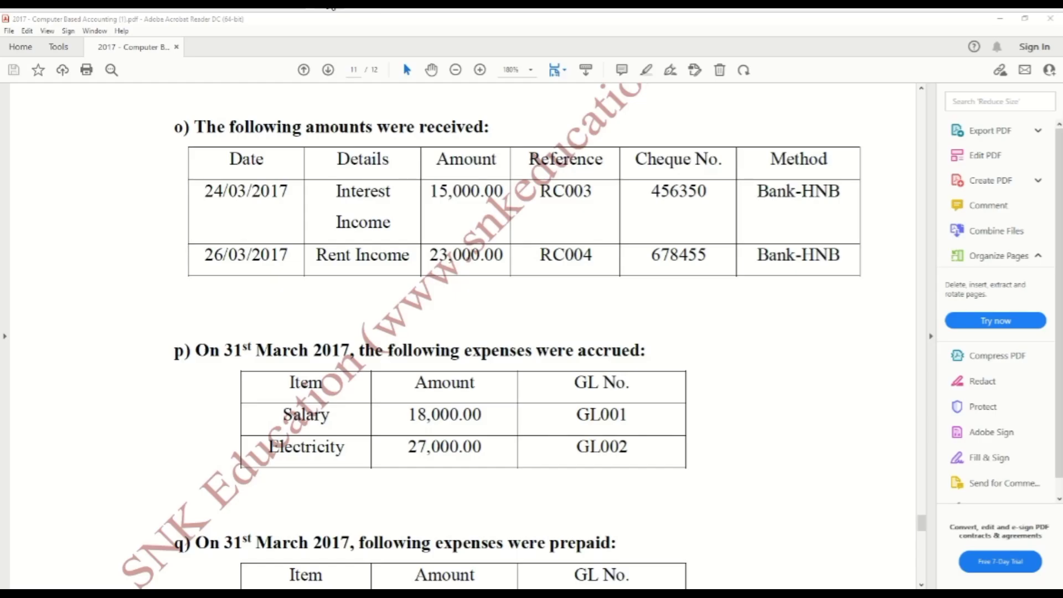
mouse_move(431, 70)
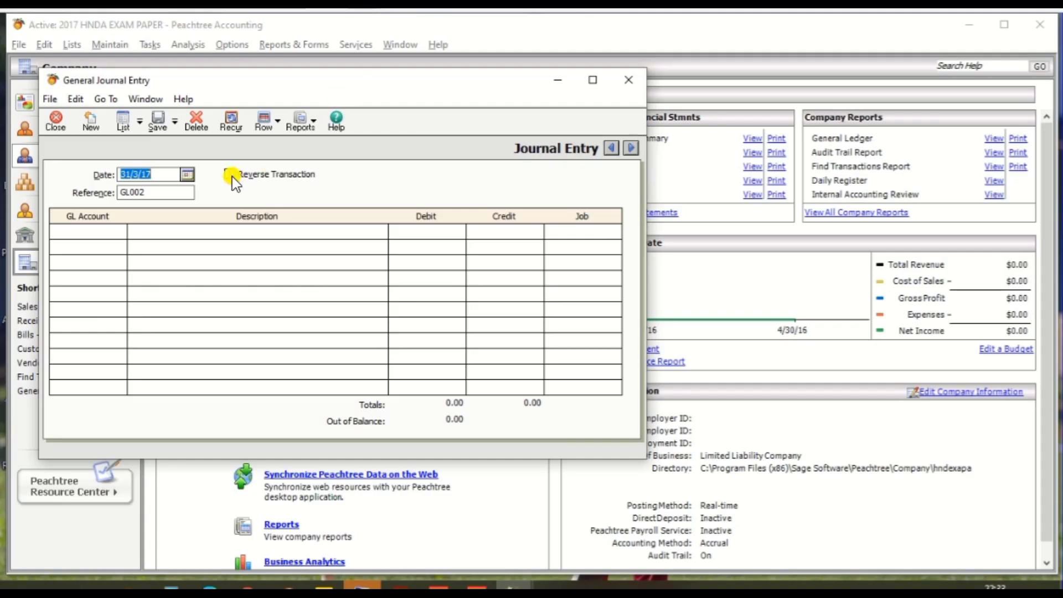
Step: Date the new GL002 journal entry 31 Mar 2017
text(3103201)
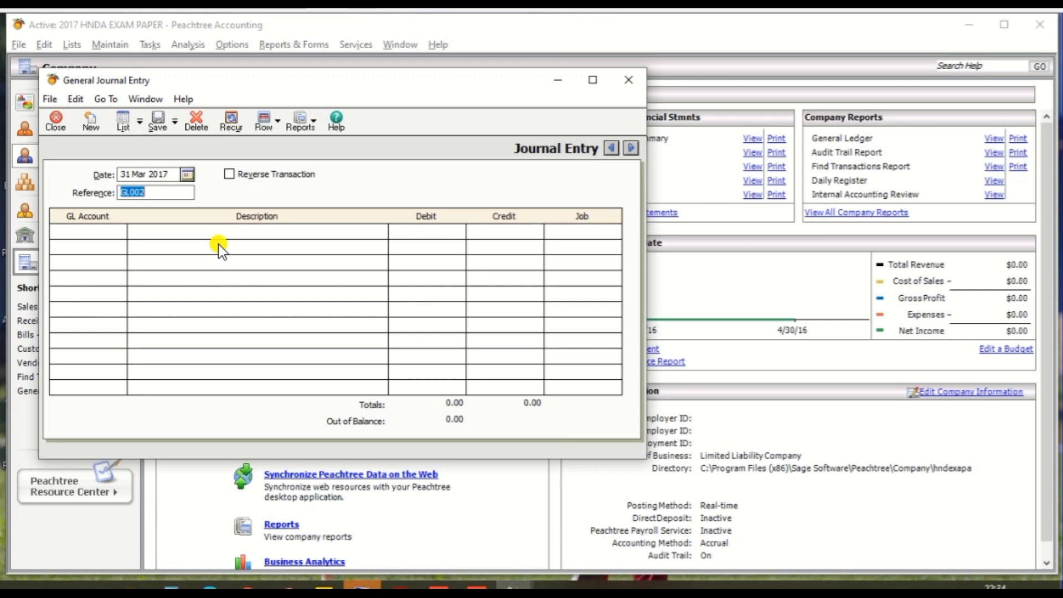
mouse_move(102, 239)
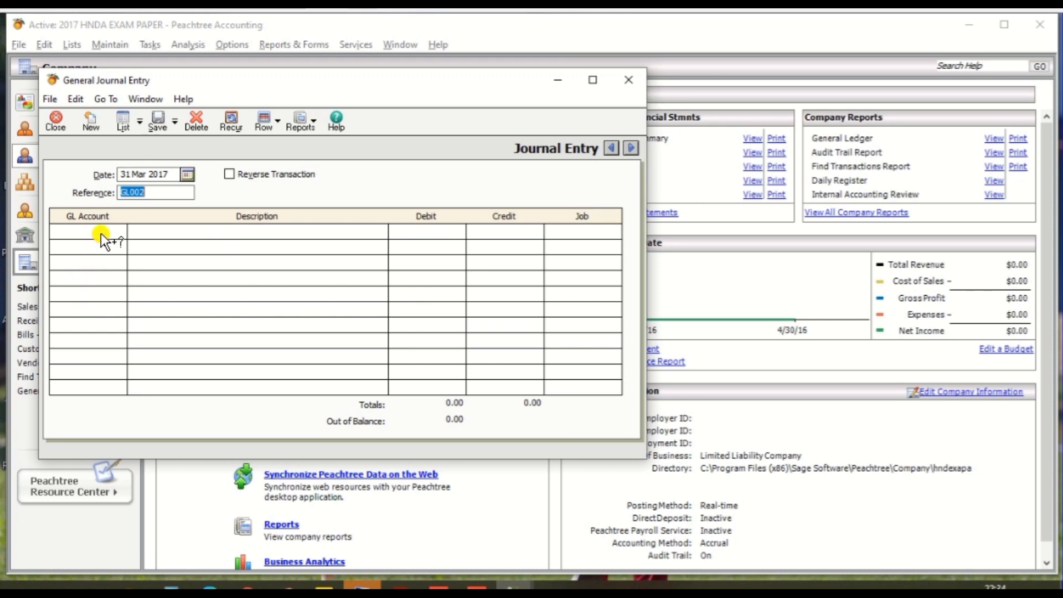
Step: Debit Electricity account 14100 by 27,000.00 described as 'Accrued Expenses for Electricity'
click(102, 234)
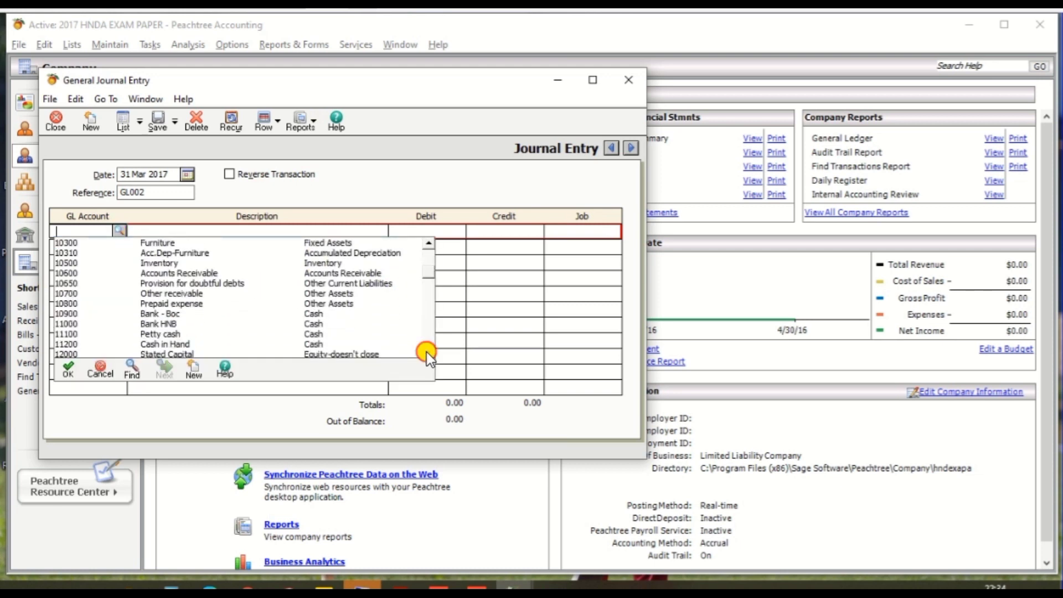
scroll(down, 3)
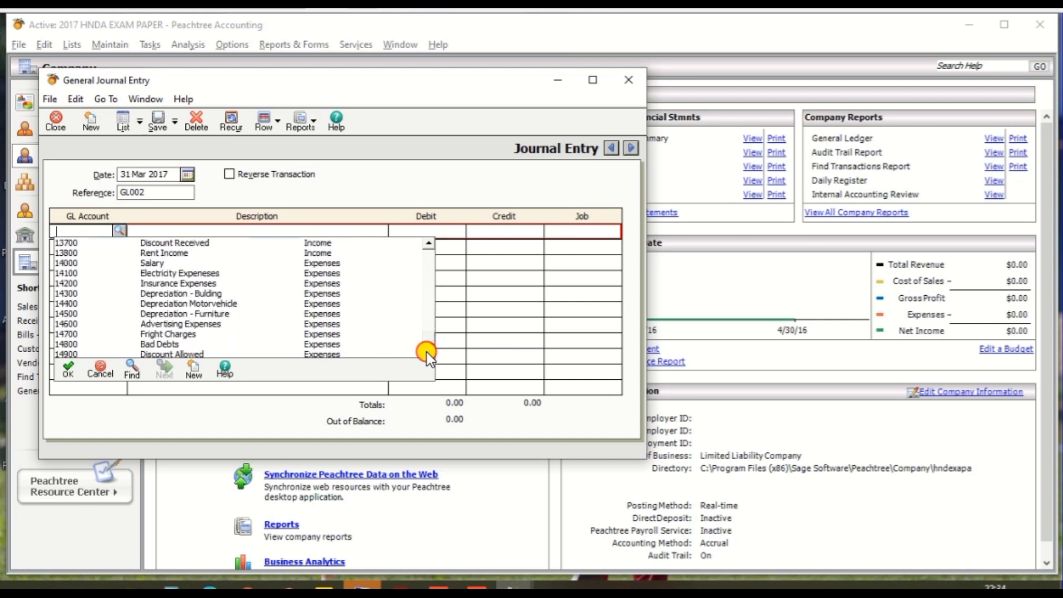
mouse_move(423, 356)
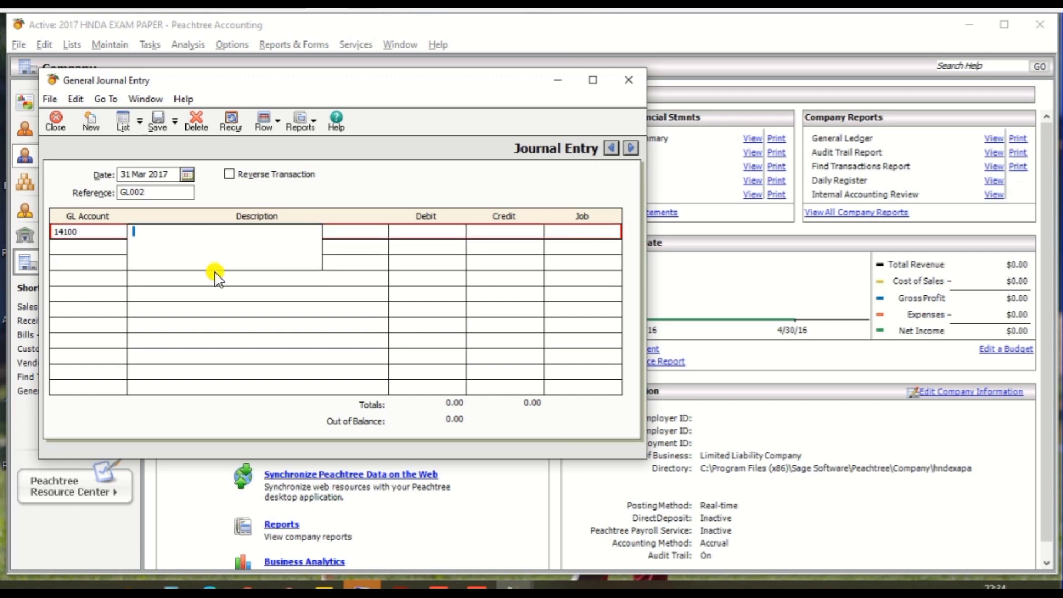
text(Acc)
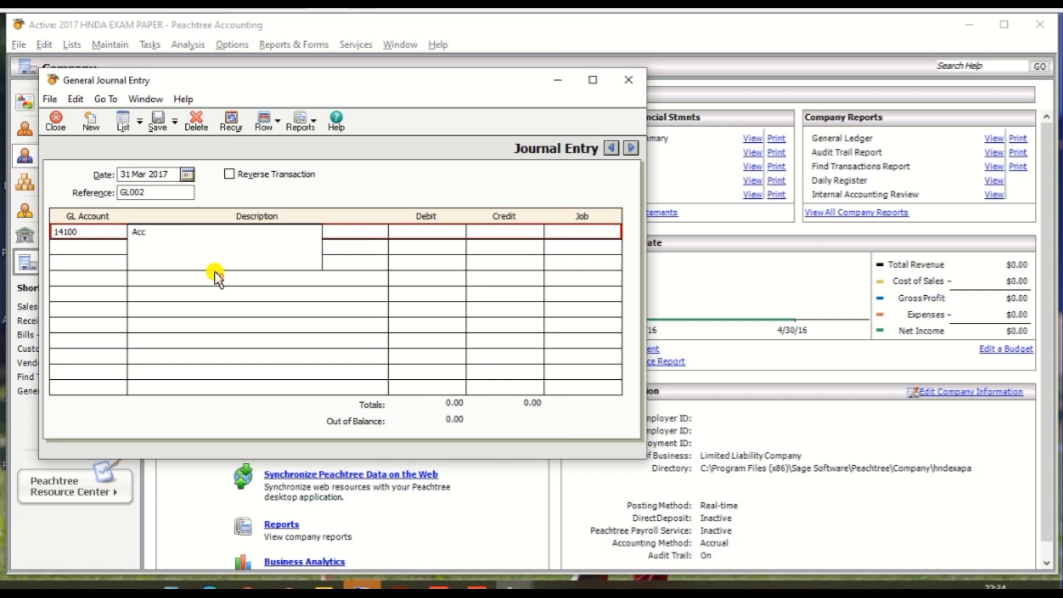
text(rued Expenses f)
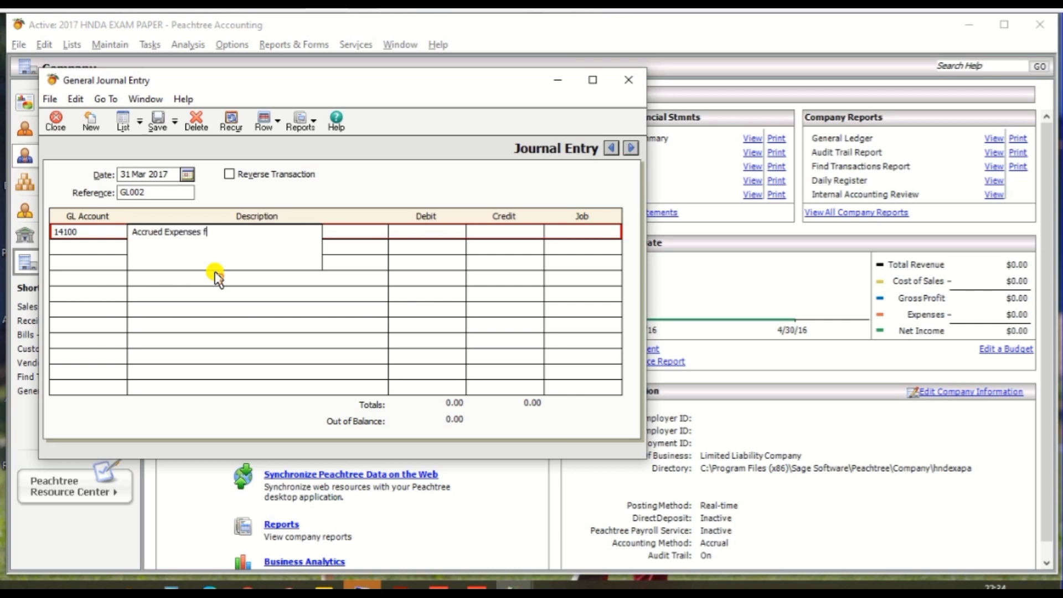
text(or Ele)
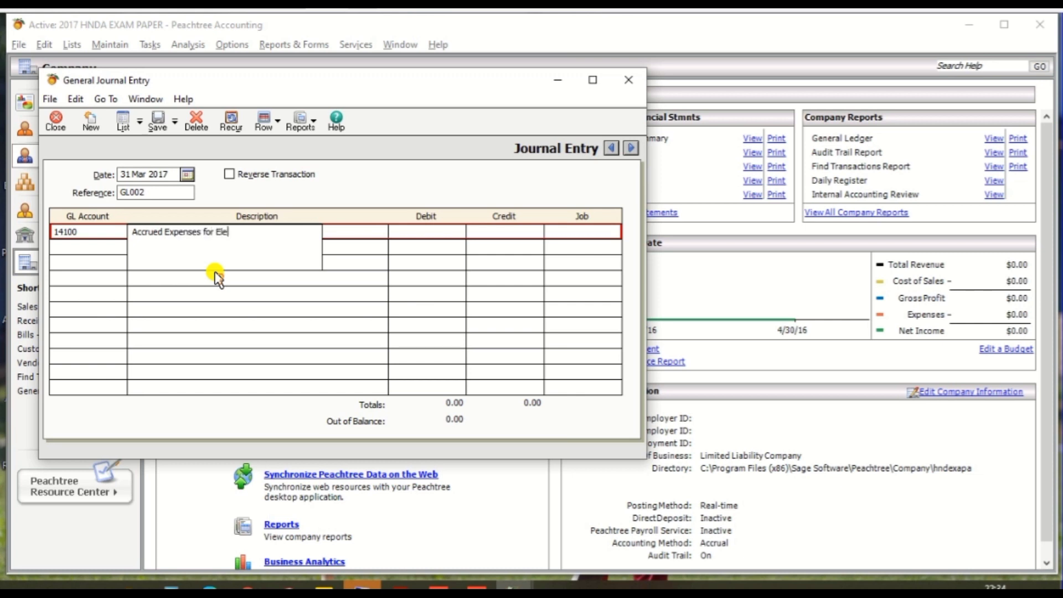
text(ctricity)
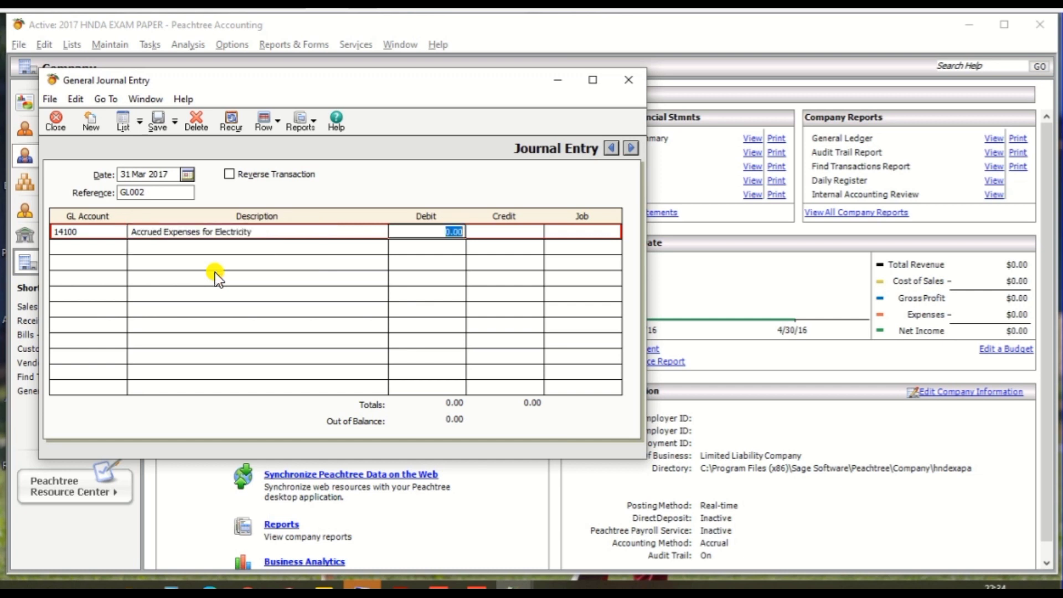
text(27,00)
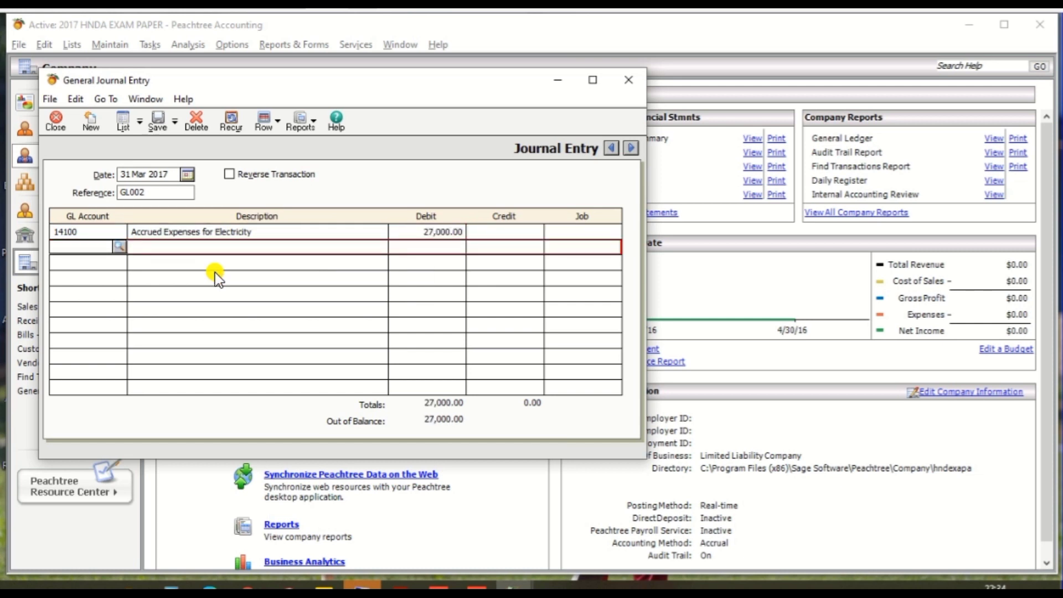
Step: Credit account 12601 with 27,000.00 to balance GL002 and save the entry
click(120, 246)
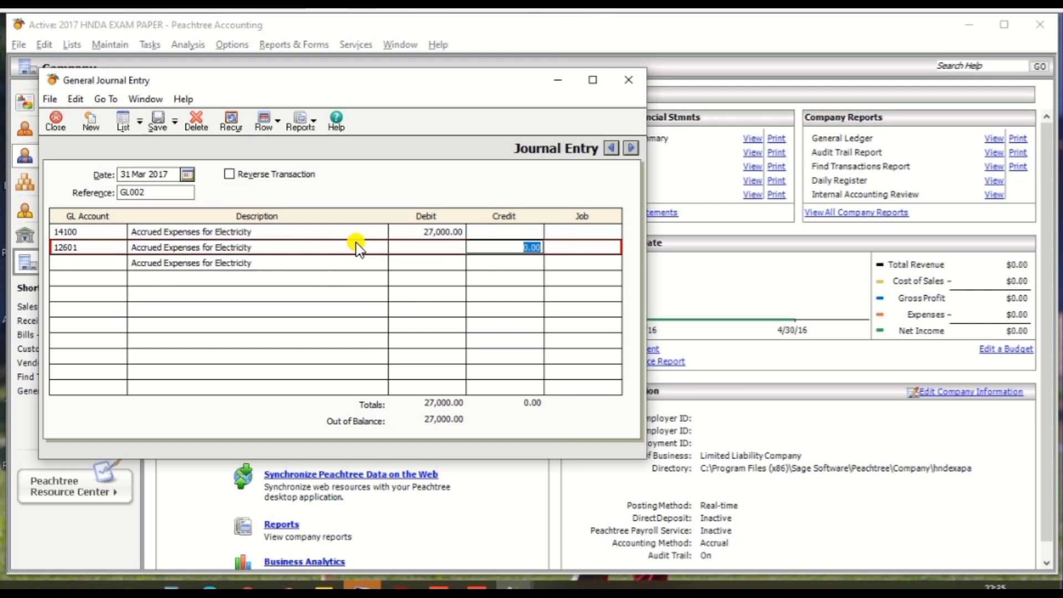
text(27000.00)
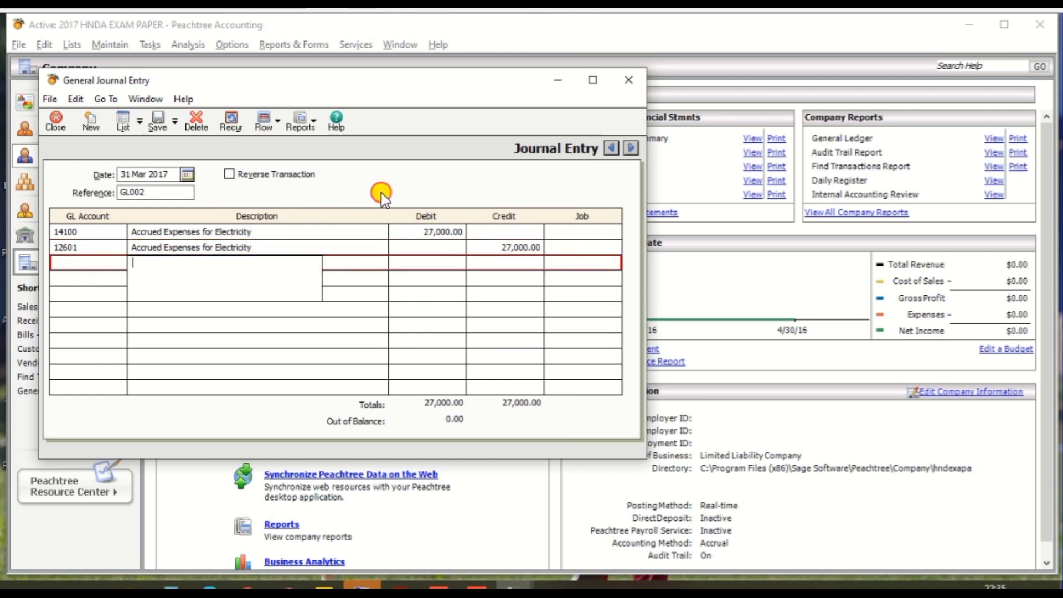
click(156, 121)
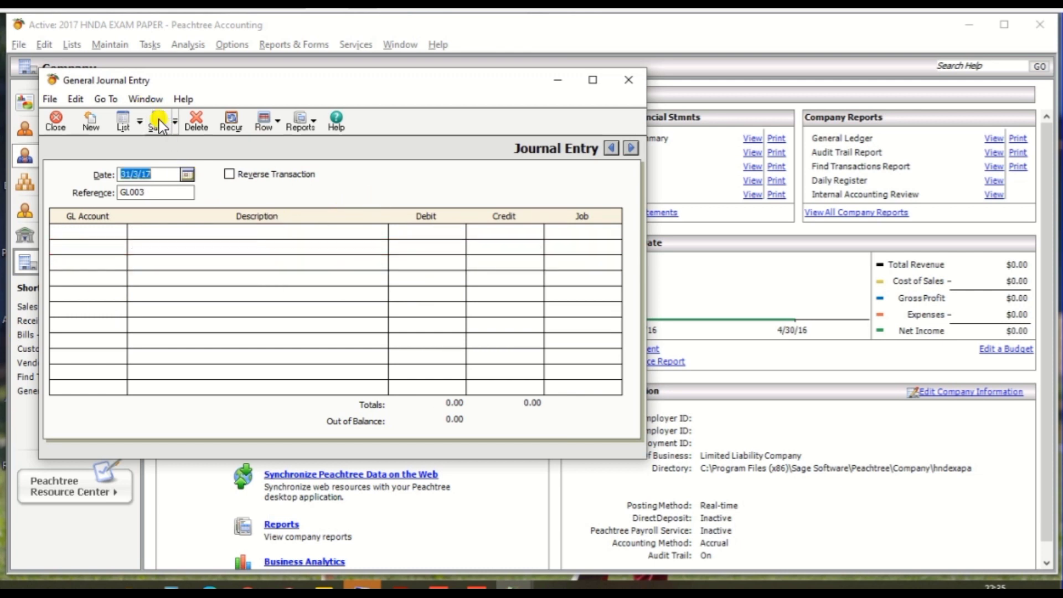